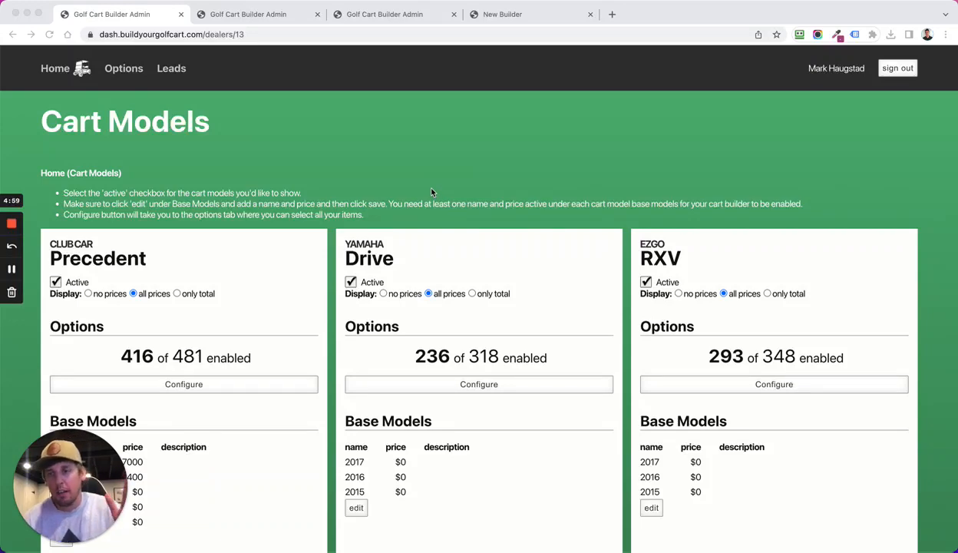
mouse_move(376, 178)
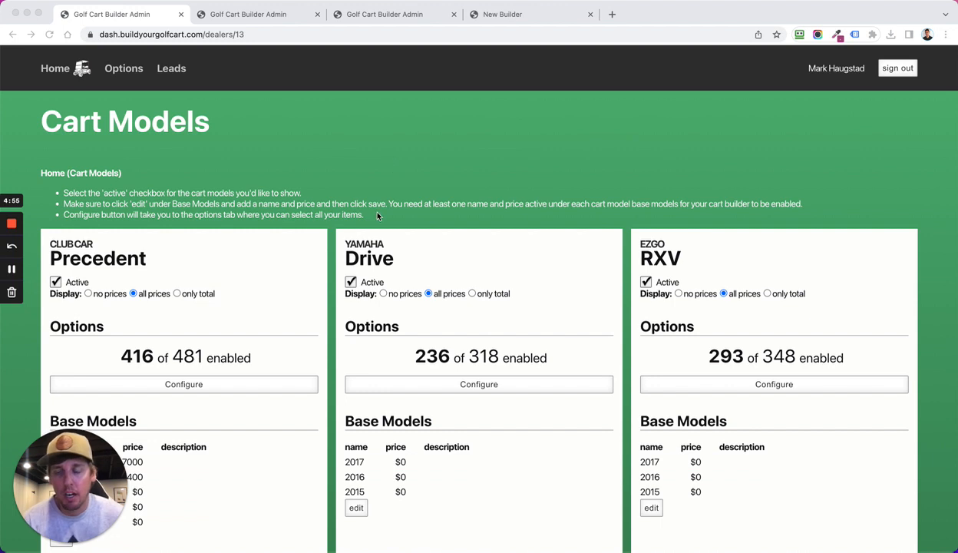
mouse_move(149, 325)
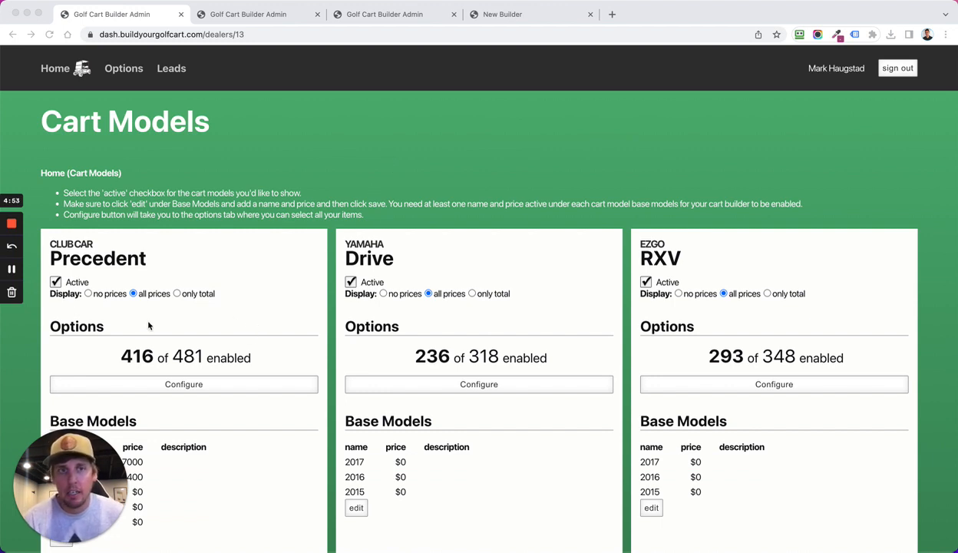
mouse_move(402, 190)
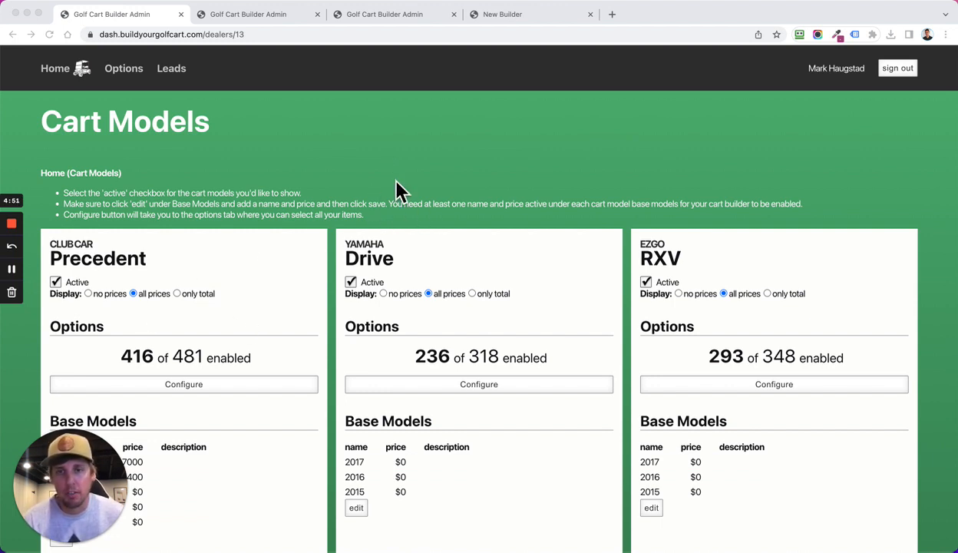
mouse_move(289, 154)
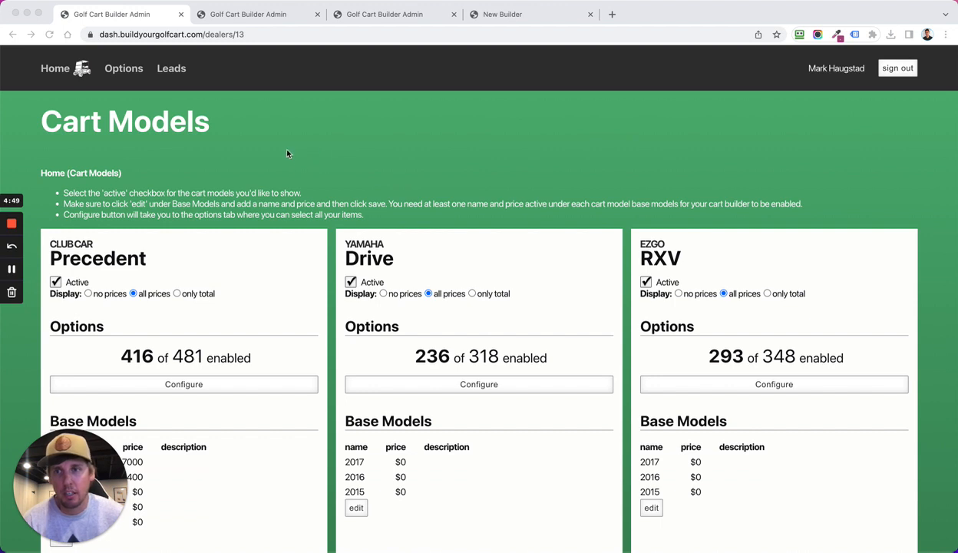
Add a new base model row '2' to the Precedent card and move to its description
scroll(down, 3)
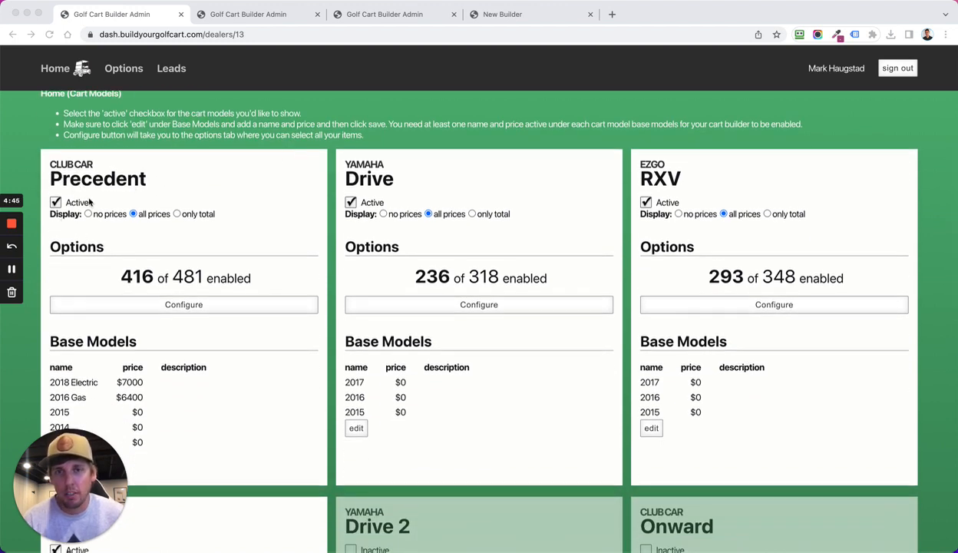
scroll(down, 3)
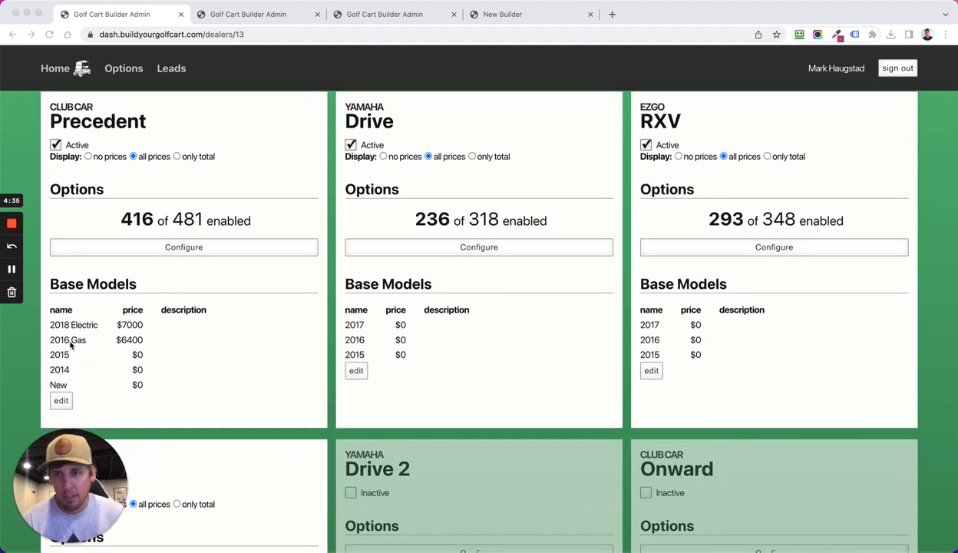
click(62, 400)
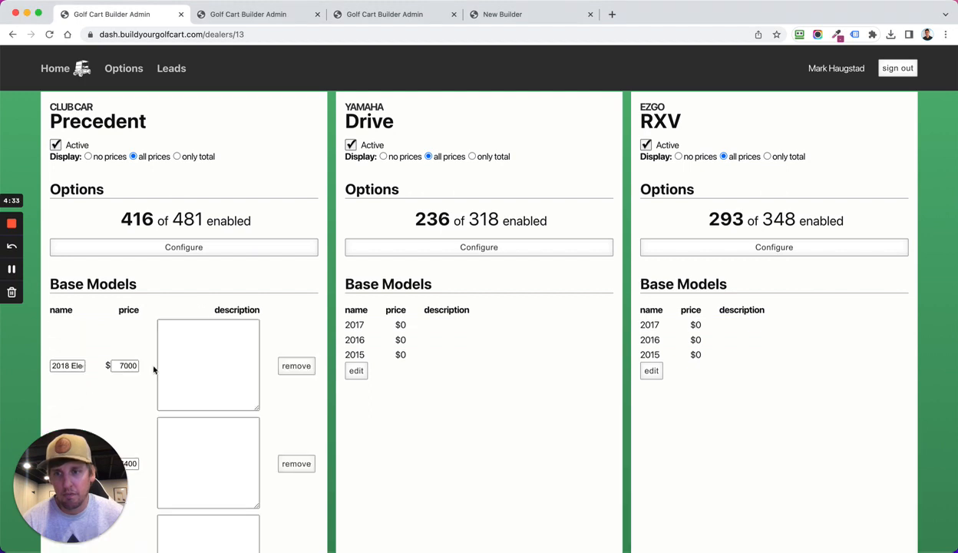
scroll(down, 3)
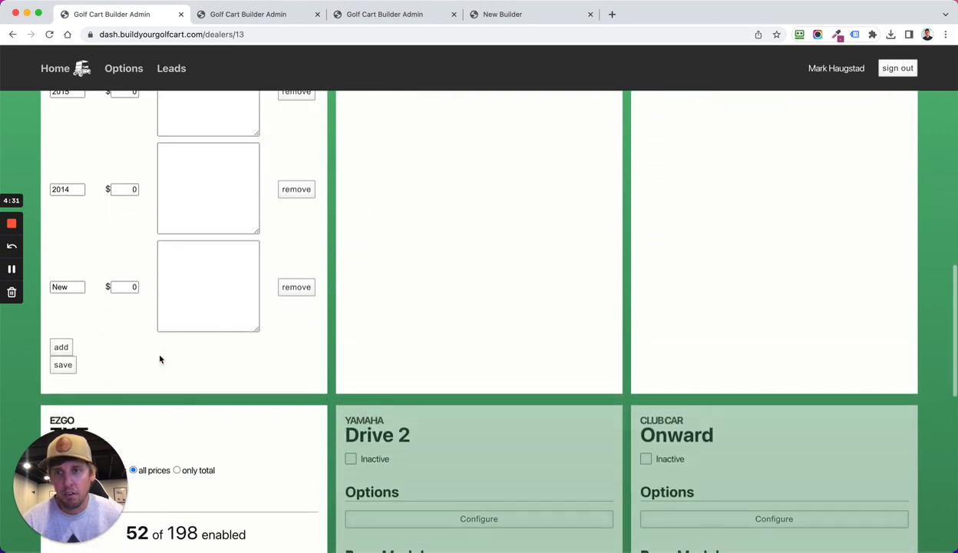
click(62, 347)
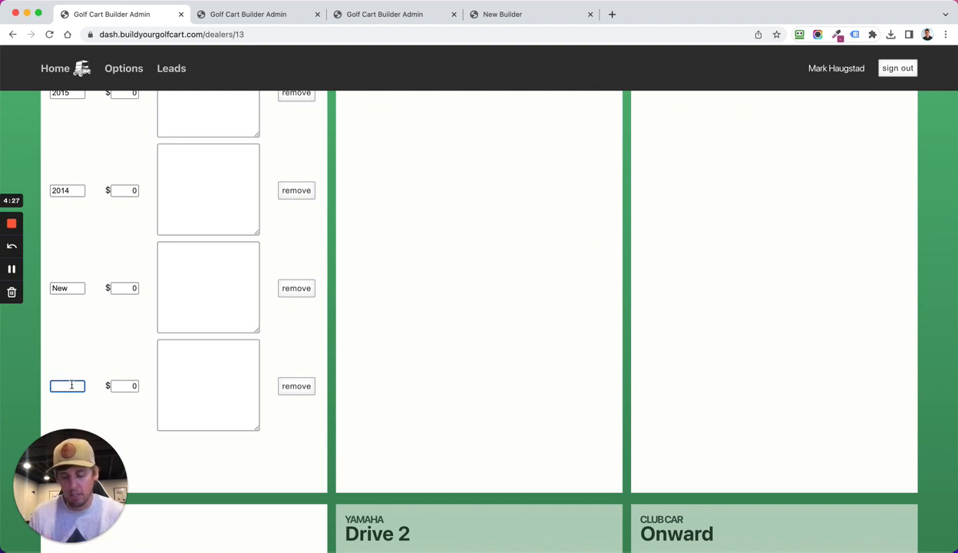
text(2023 gas)
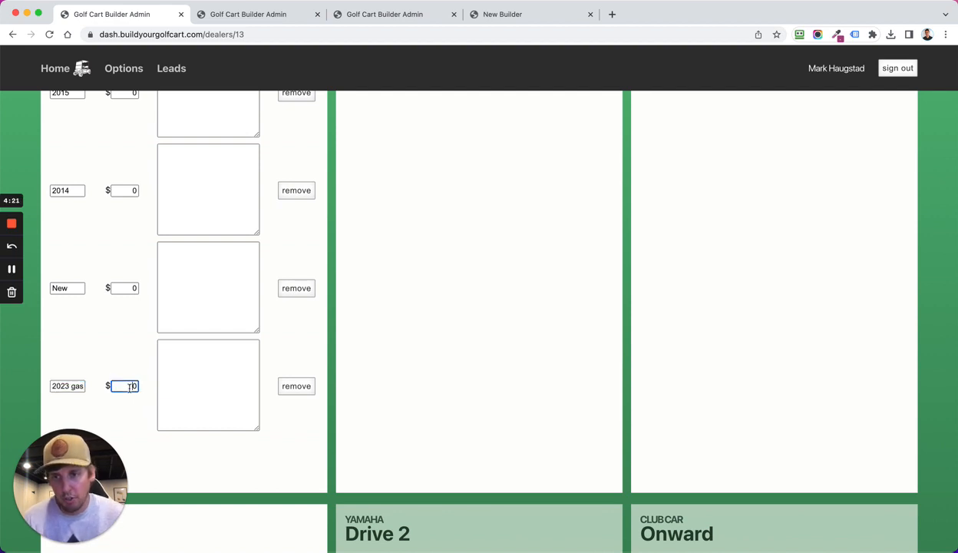
click(208, 384)
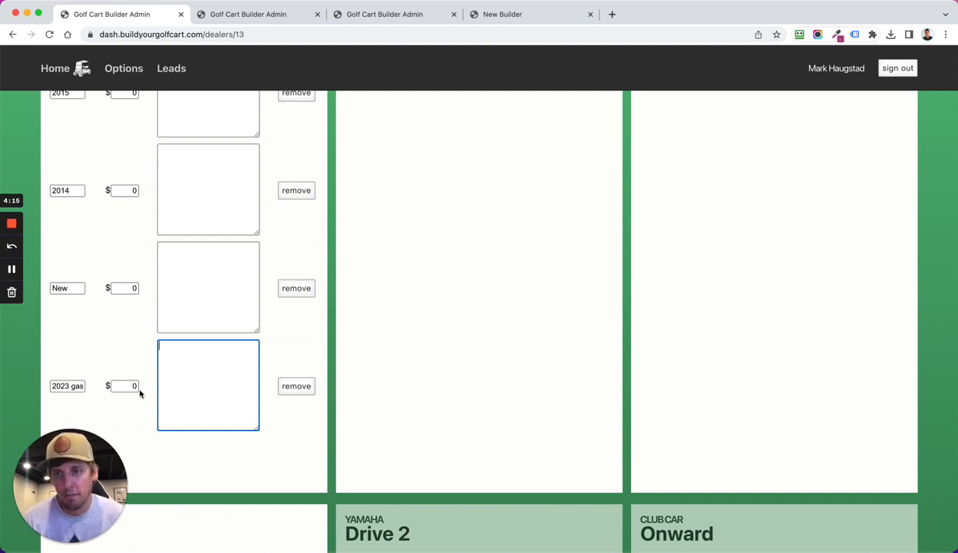
Bring up the options grid via Configure under Options on the Precedent card
scroll(down, 3)
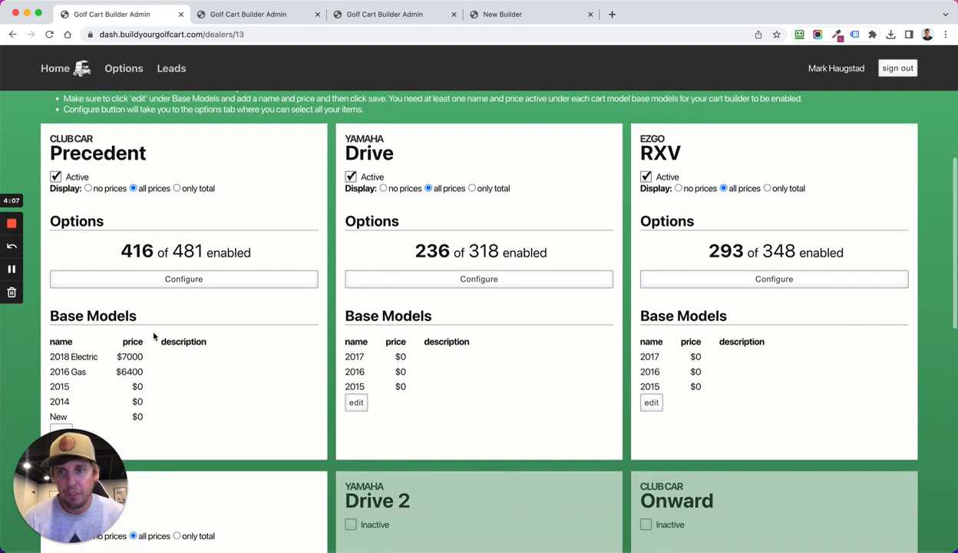
scroll(down, 3)
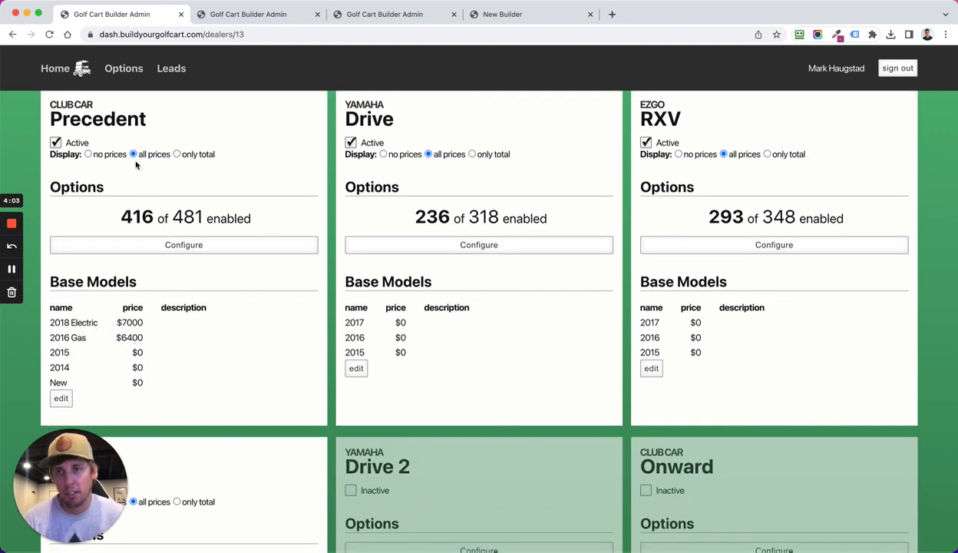
click(132, 154)
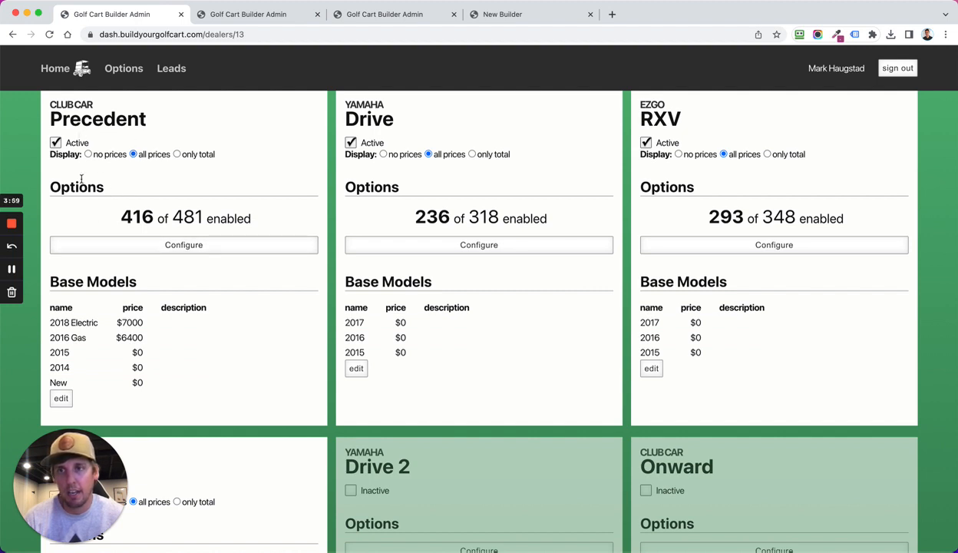
mouse_move(116, 319)
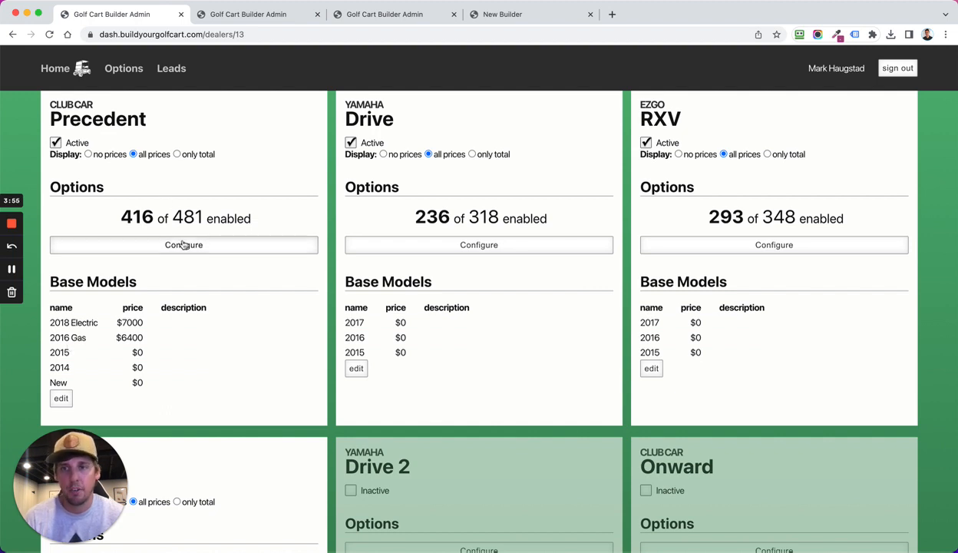
click(184, 244)
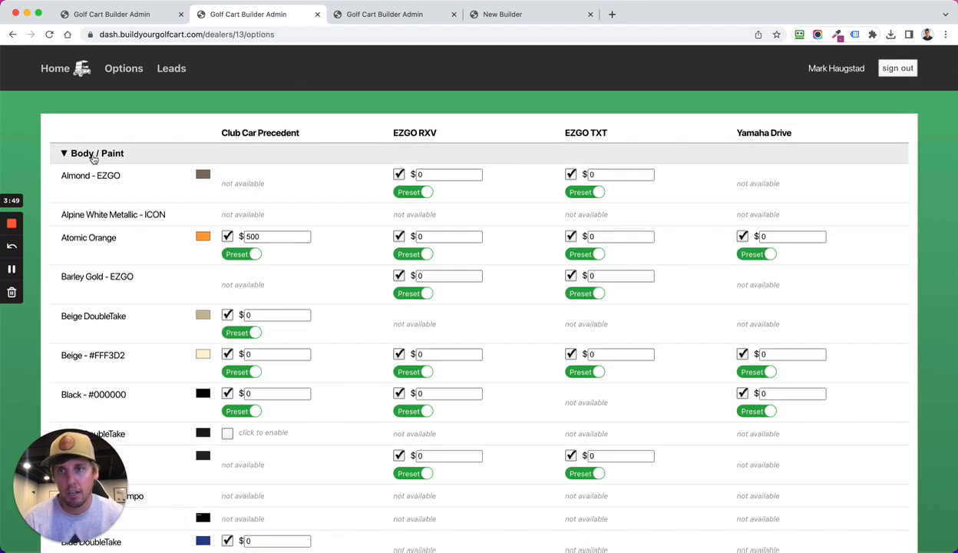
scroll(down, 3)
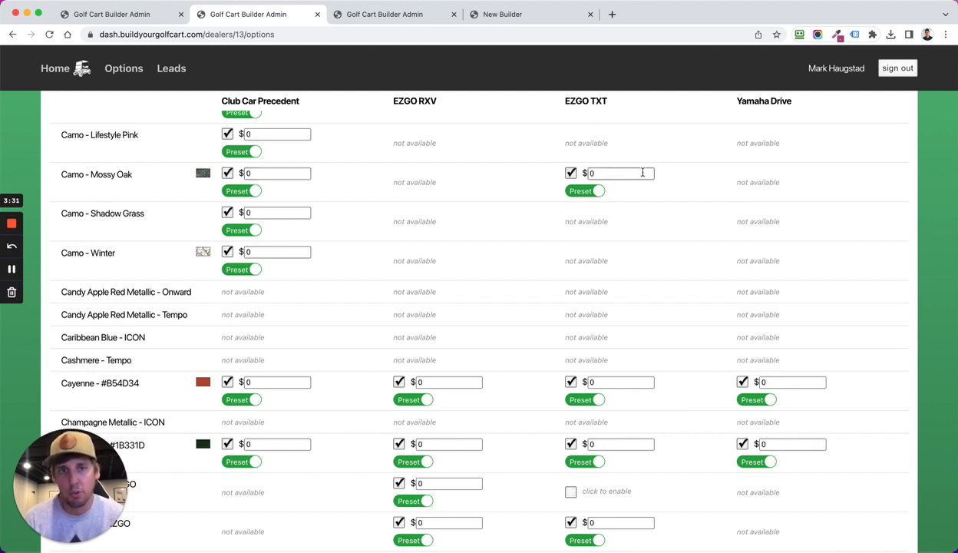
scroll(down, 3)
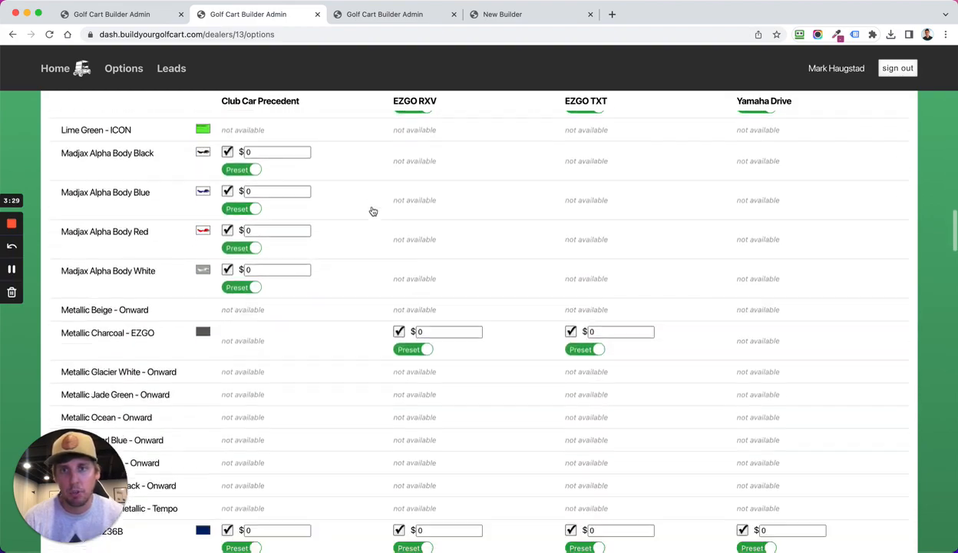
scroll(down, 3)
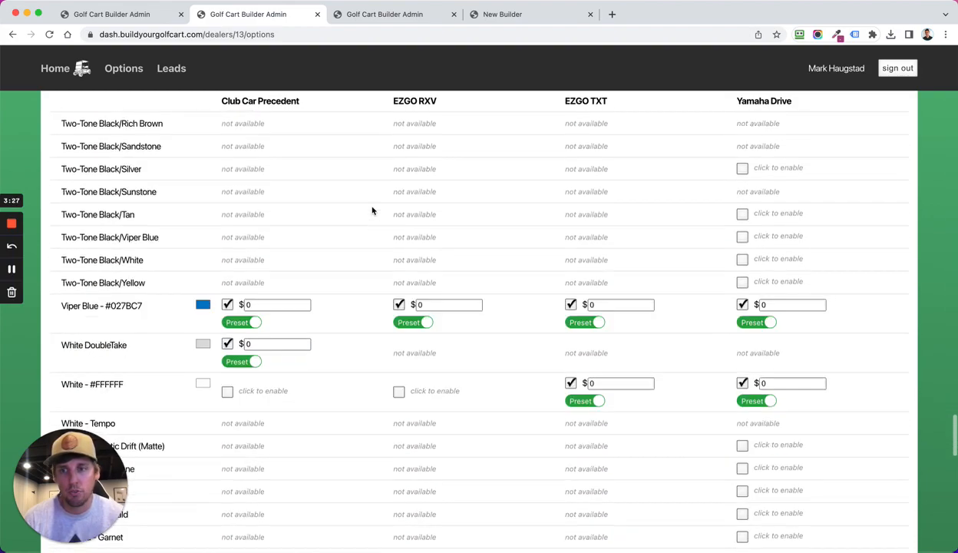
scroll(down, 3)
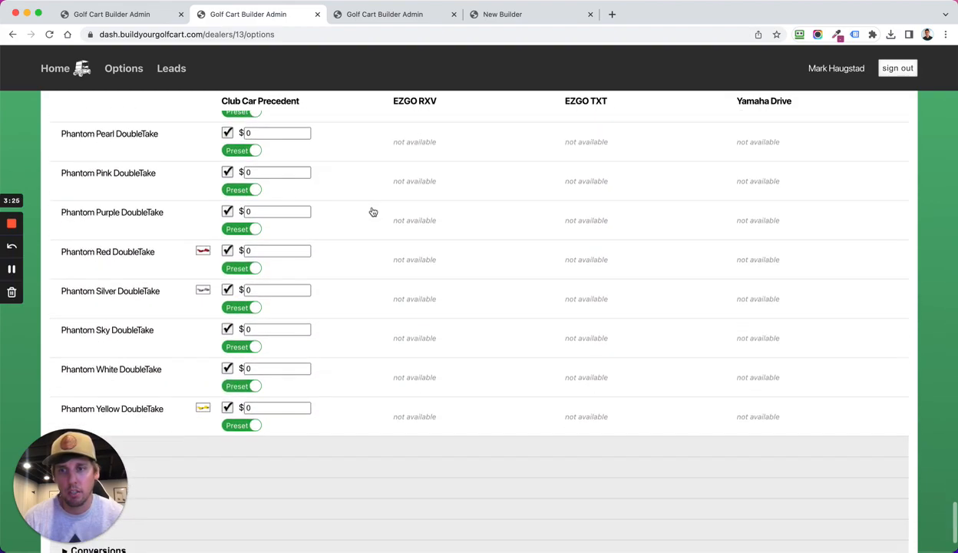
scroll(down, 3)
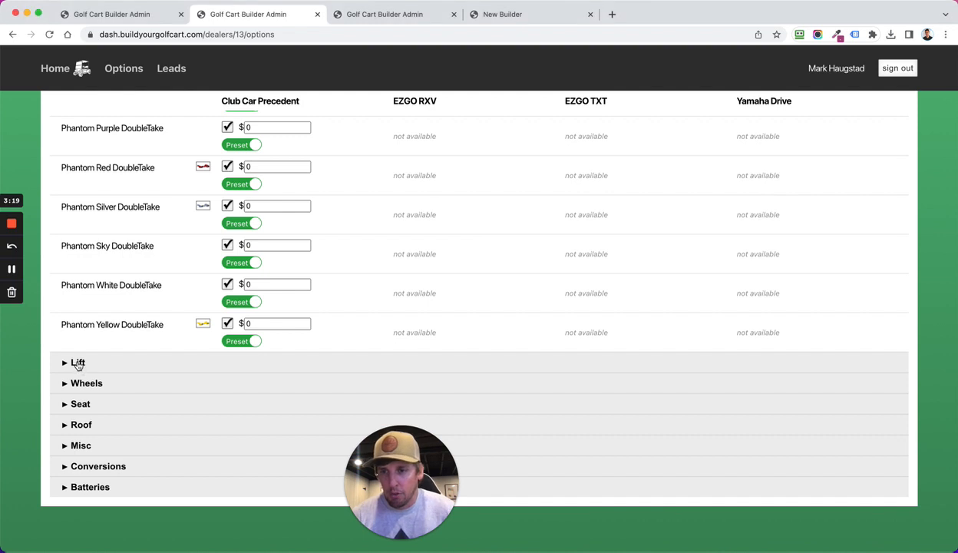
Enable the 4" Lift Kit for Club Car Precedent and review the Wheels rows
click(77, 362)
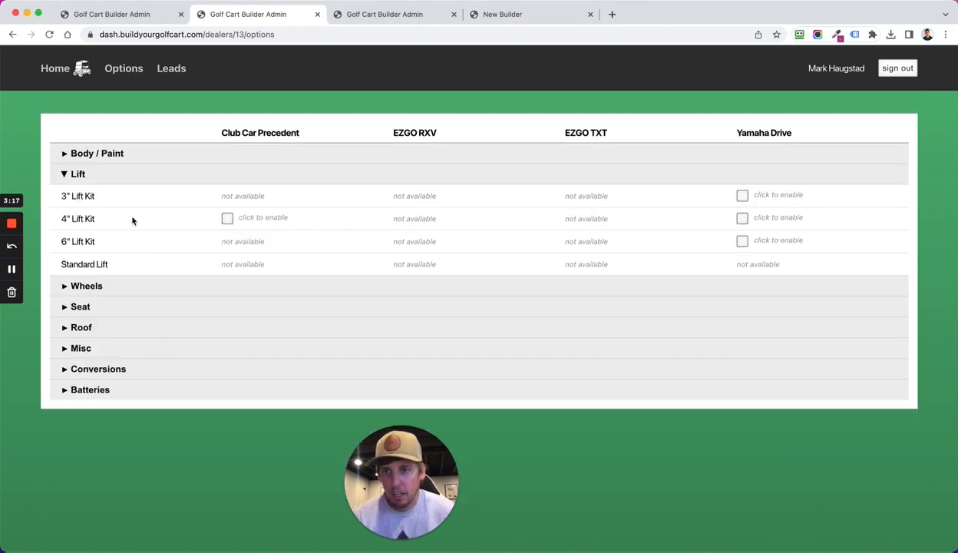
click(228, 218)
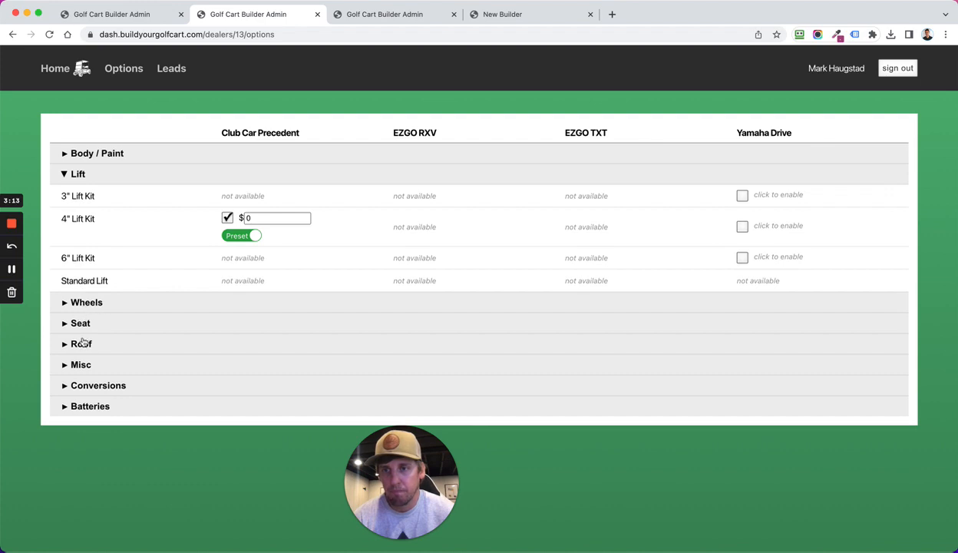
scroll(down, 3)
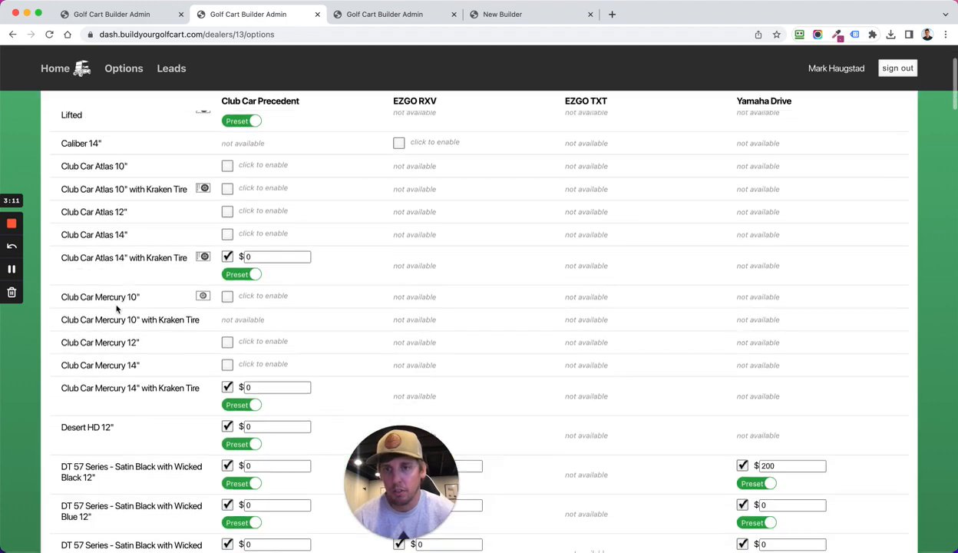
scroll(down, 3)
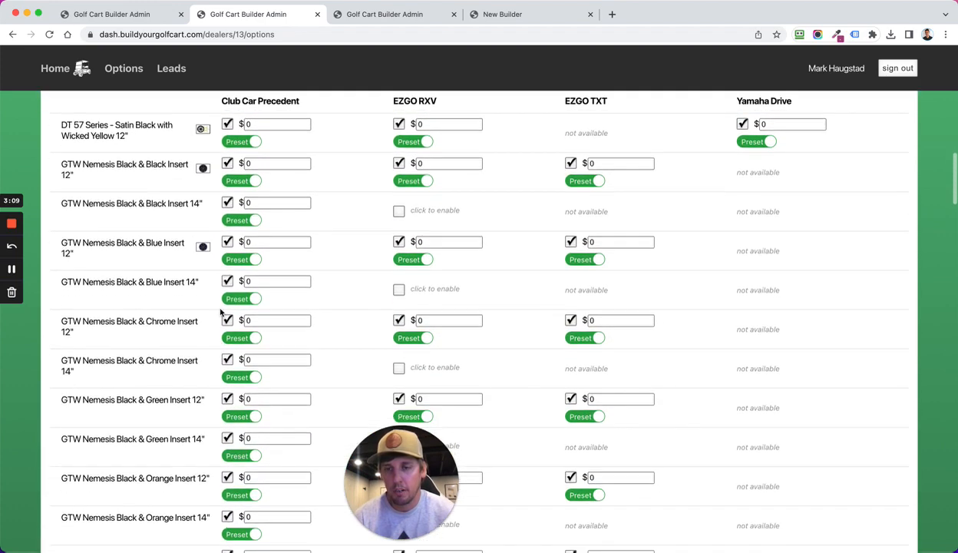
scroll(down, 3)
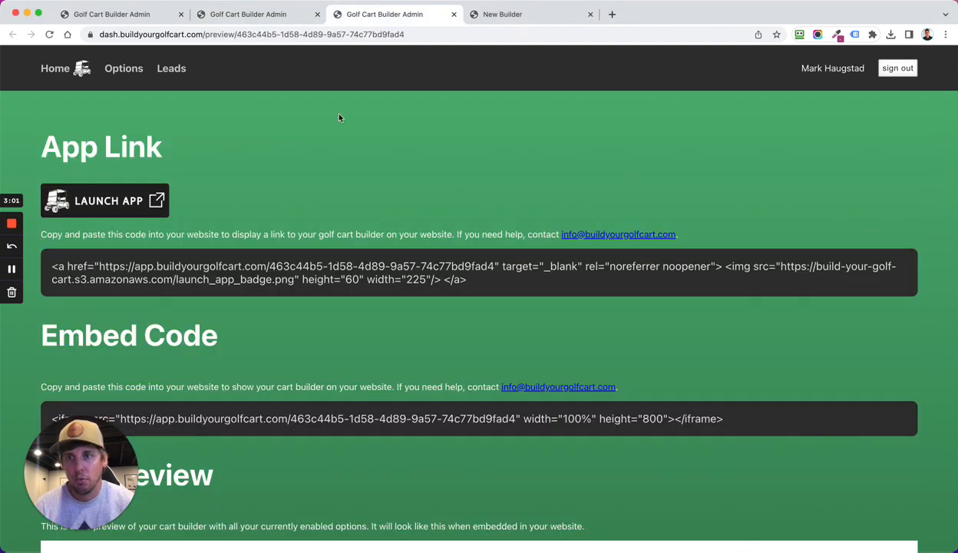
mouse_move(108, 175)
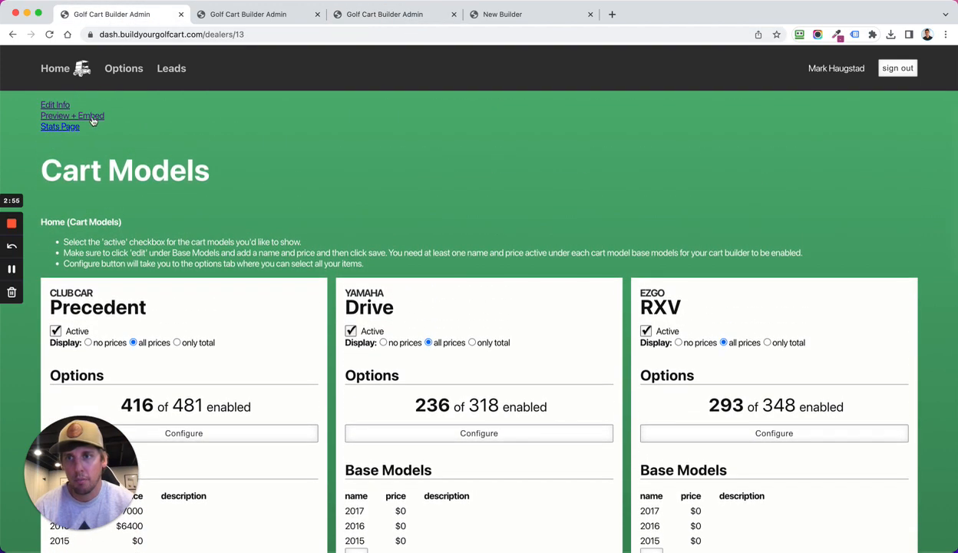
Go to Preview + Embed and scroll past App Link and Embed Code to the Live Preview
click(72, 115)
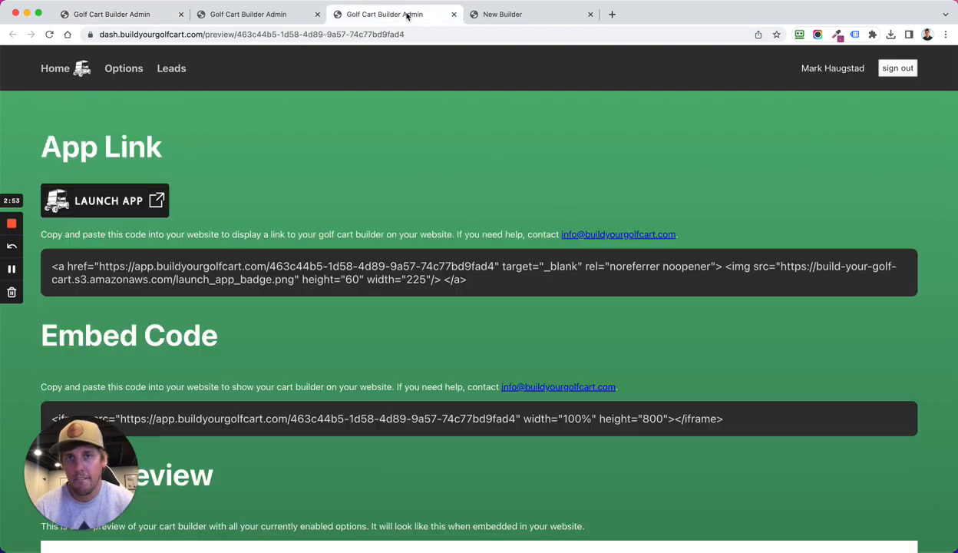
scroll(down, 3)
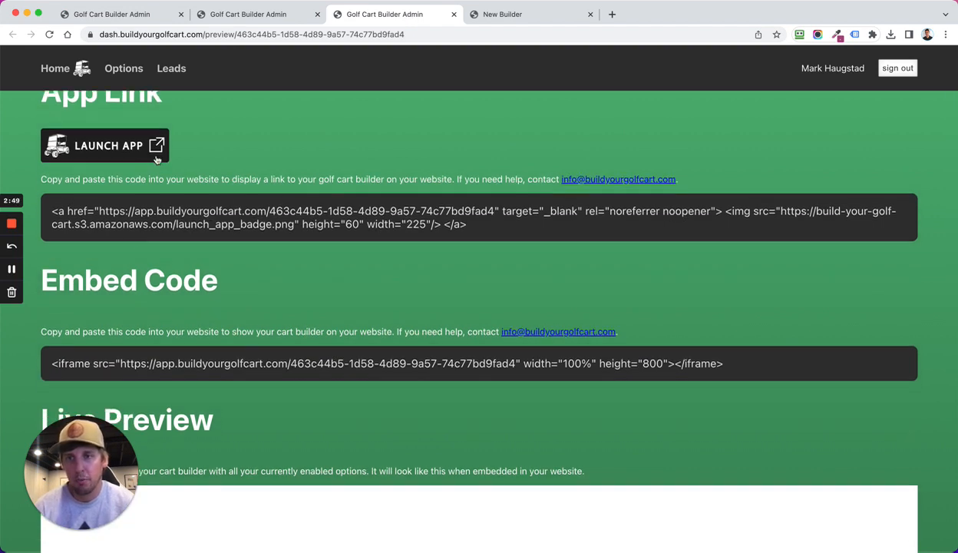
scroll(down, 3)
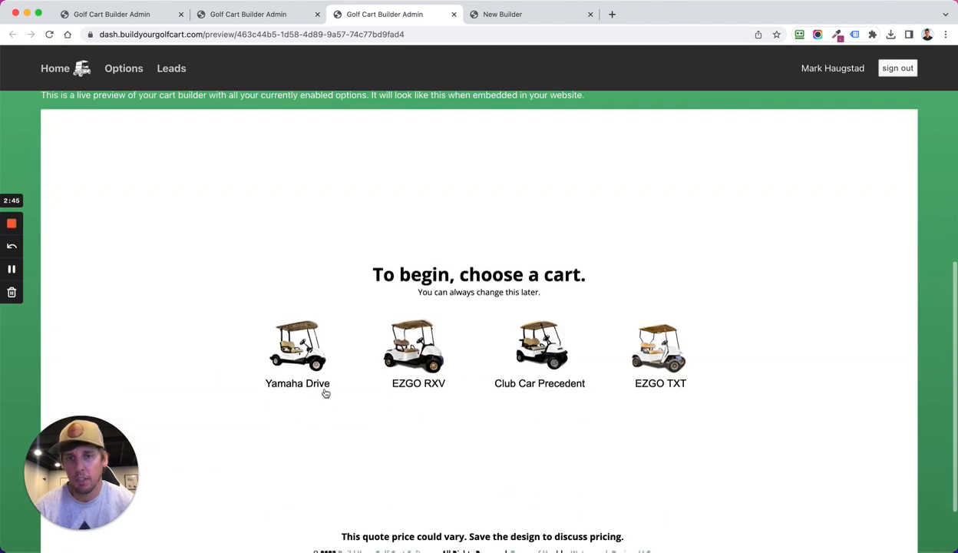
scroll(down, 3)
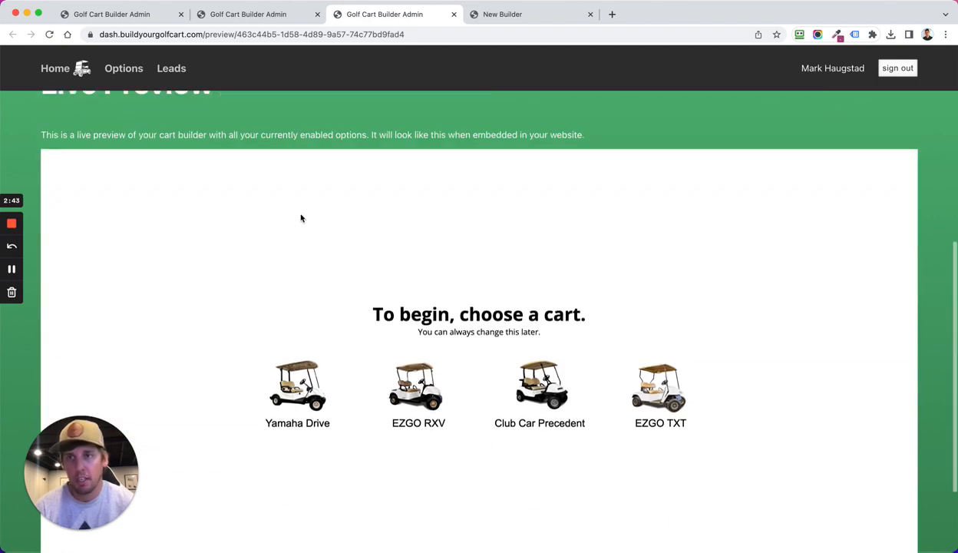
scroll(up, 3)
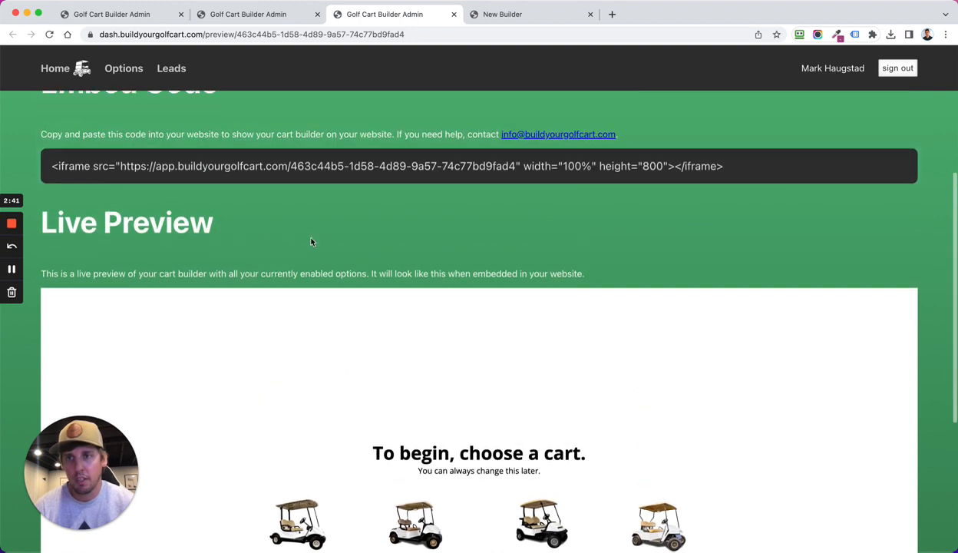
scroll(down, 3)
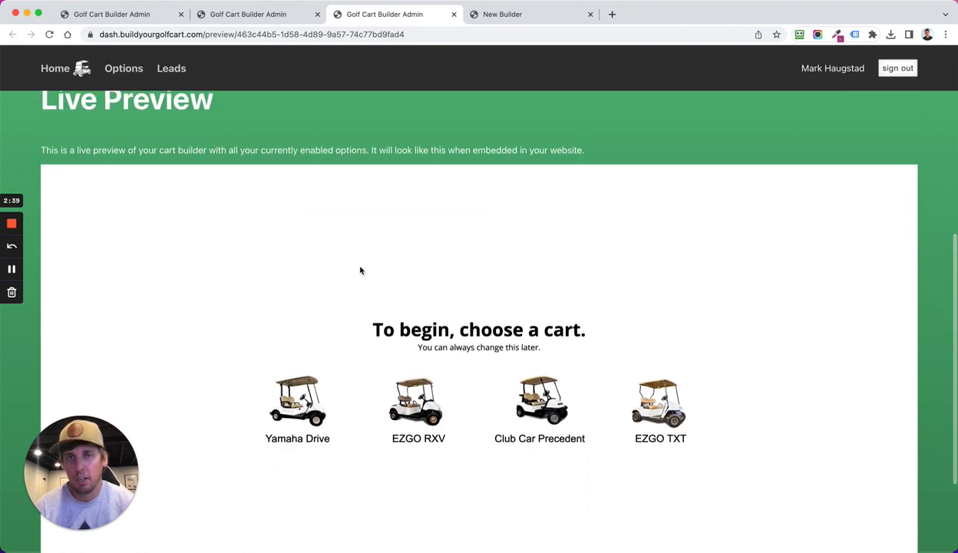
Start a Yamaha Drive design in Live Preview, then switch to the New Builder tab
click(298, 399)
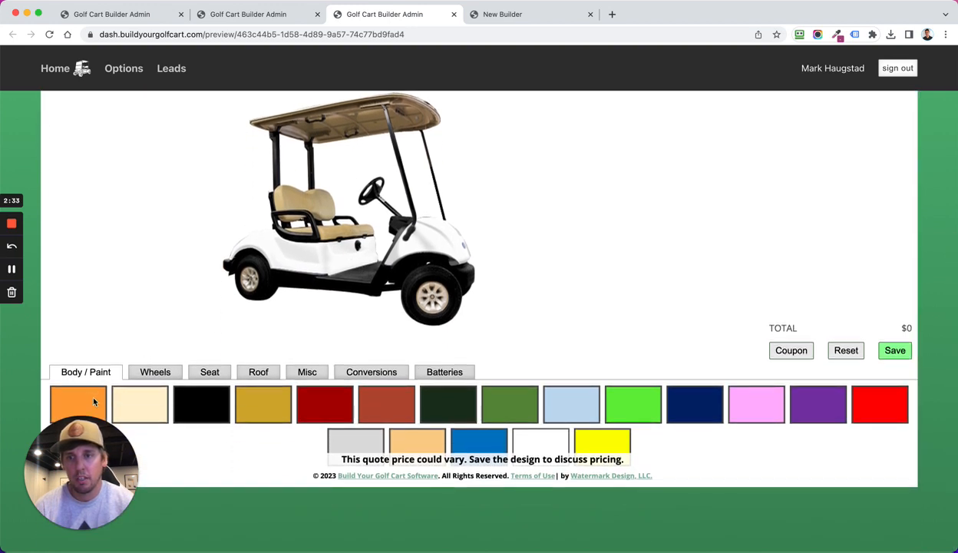
click(76, 404)
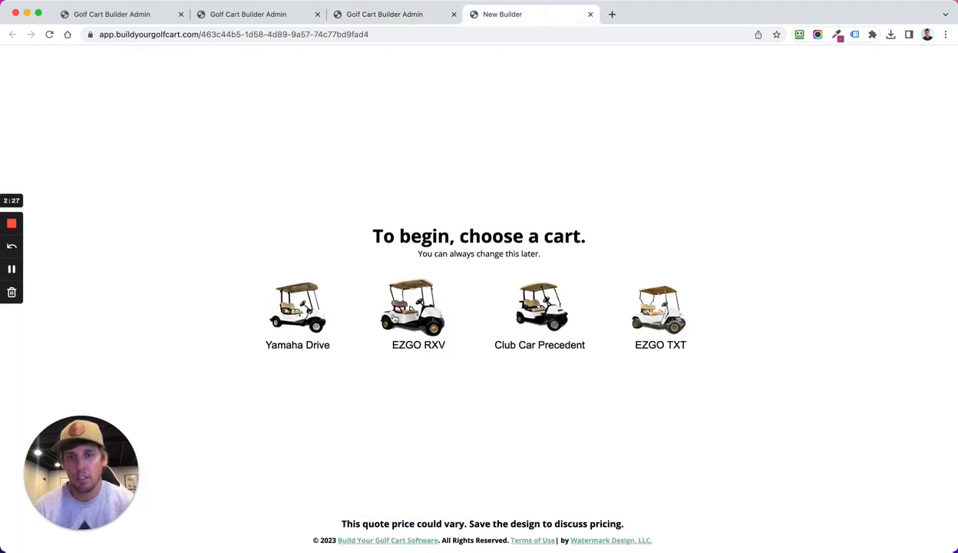
Design a black EZGO RXV, browse Seat and Misc options, and bring up the Save form
click(418, 307)
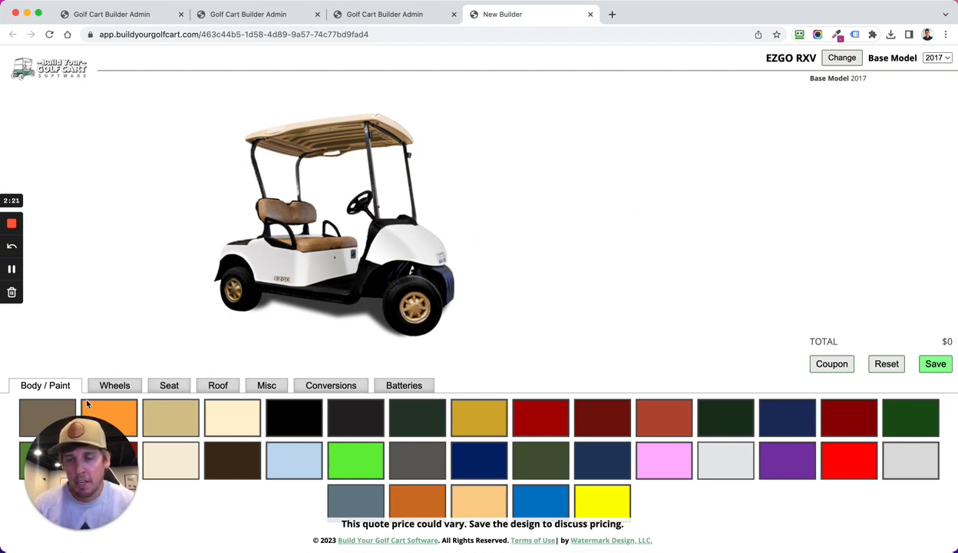
click(294, 418)
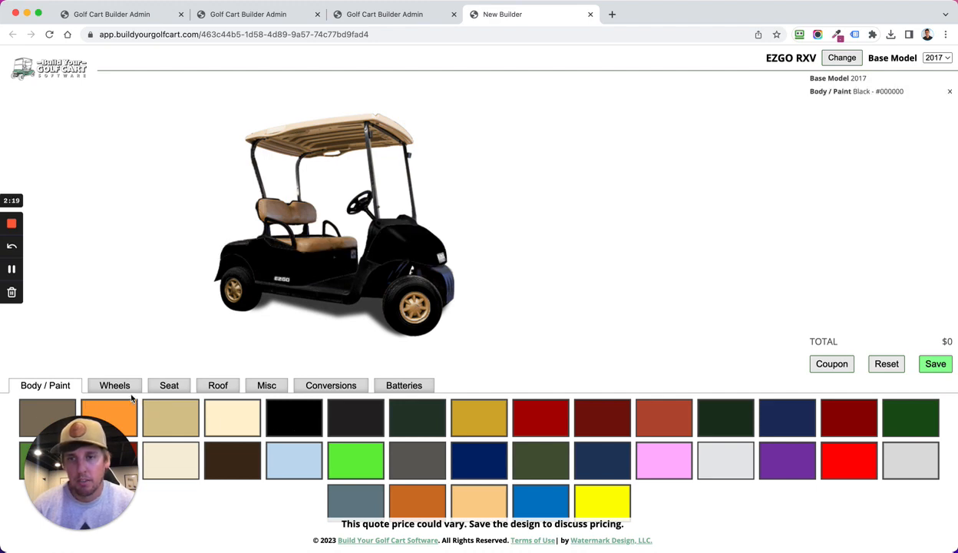
click(167, 384)
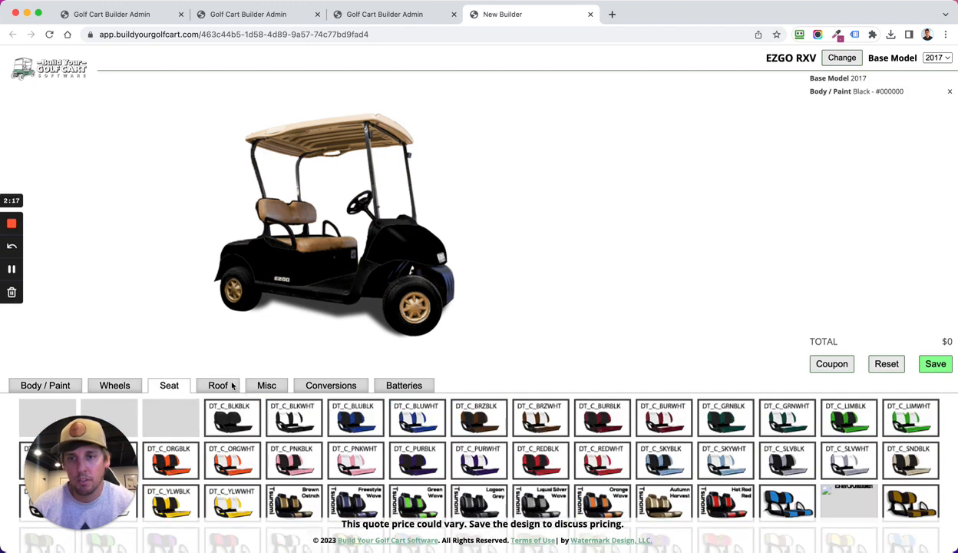
click(268, 384)
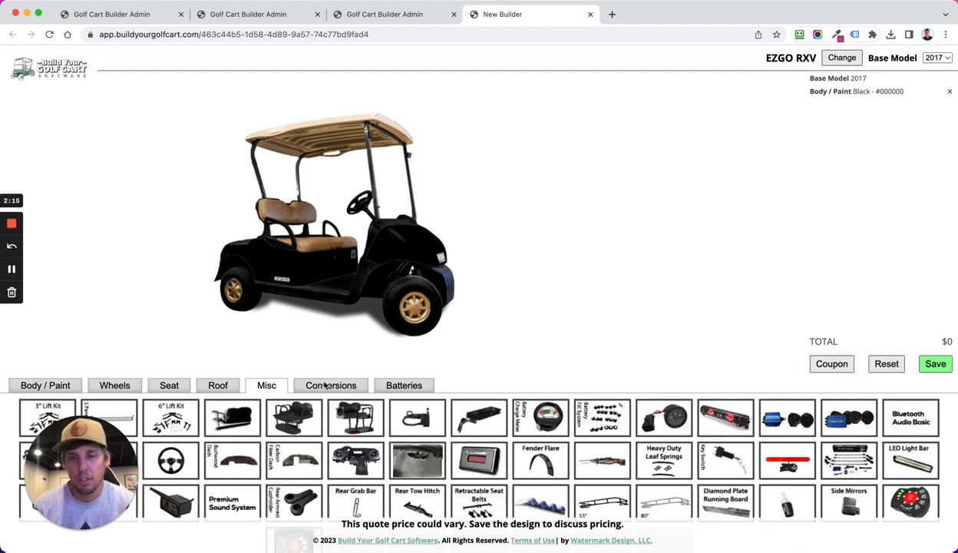
click(44, 383)
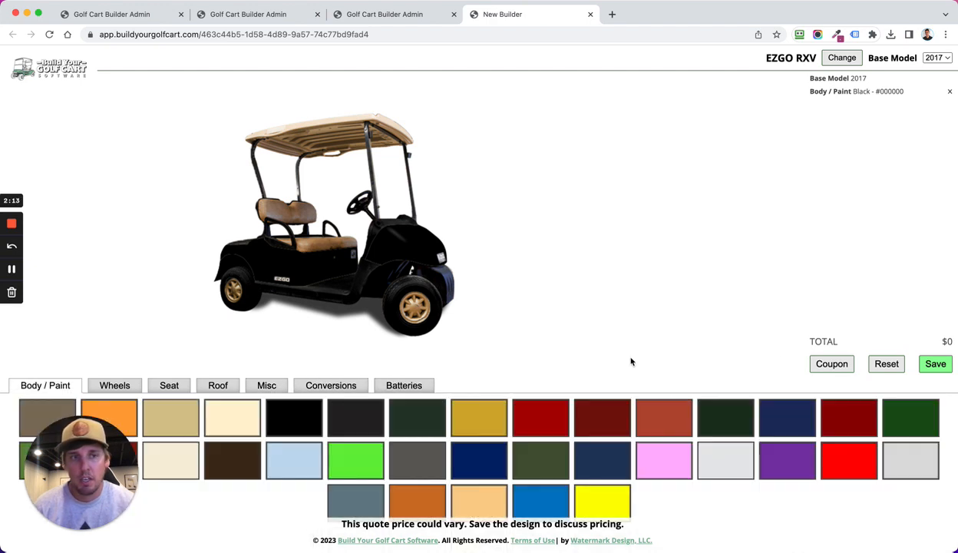
click(935, 362)
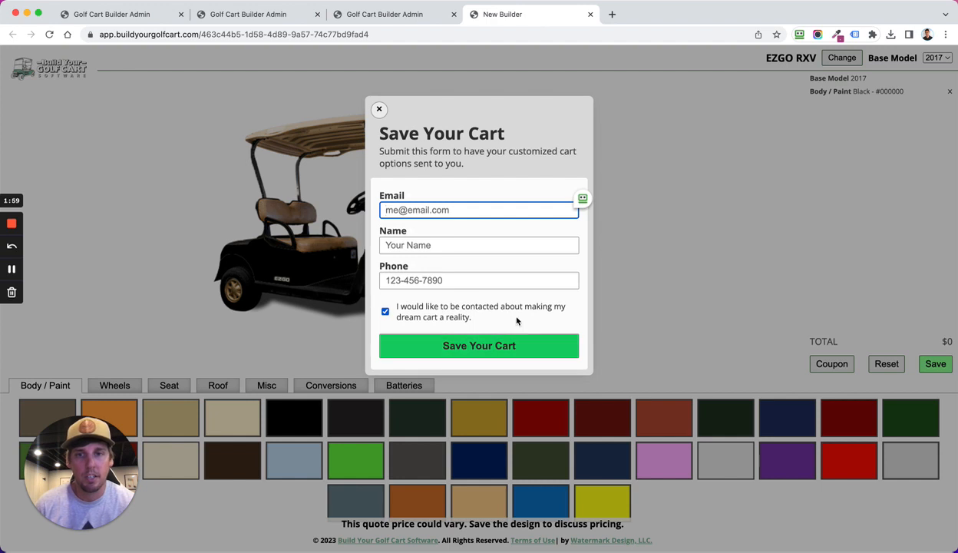
Dismiss the Save Your Cart dialog, leaving the black EZGO RXV design showing
click(378, 109)
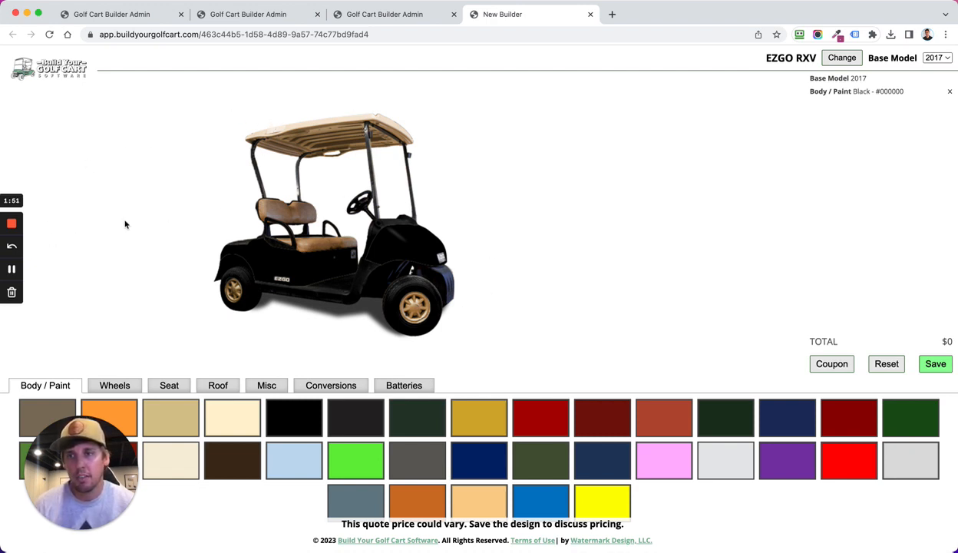
mouse_move(116, 201)
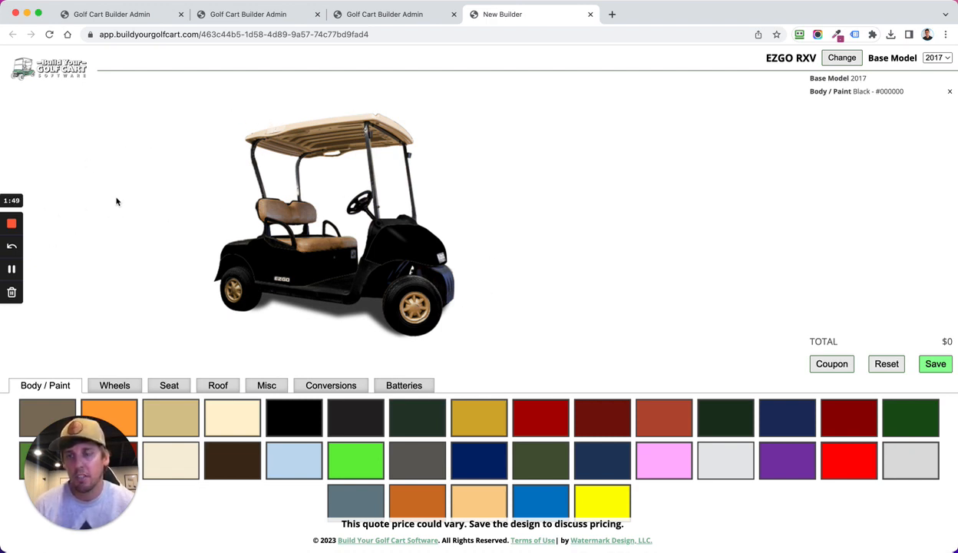